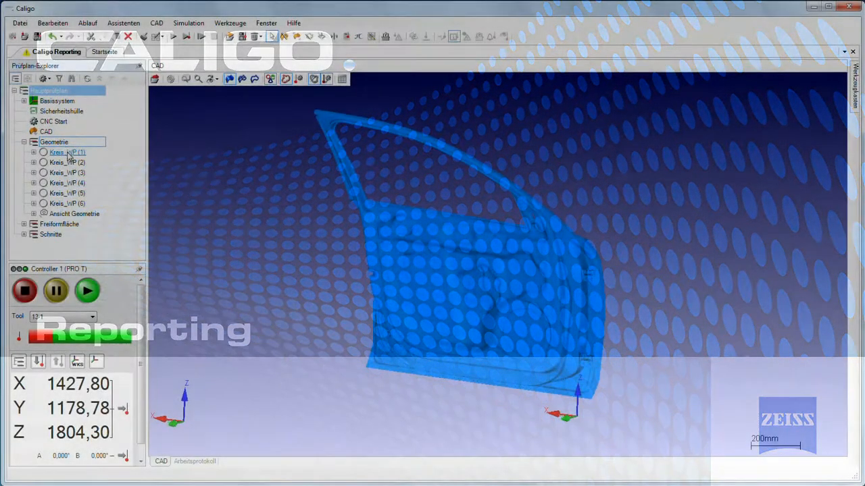
Step: Show the flags for Kreis_WP (1), (3) and (5), then all six circle flags via Ansicht Geometrie
{"action": "left_click", "coordinate": [66, 152]}
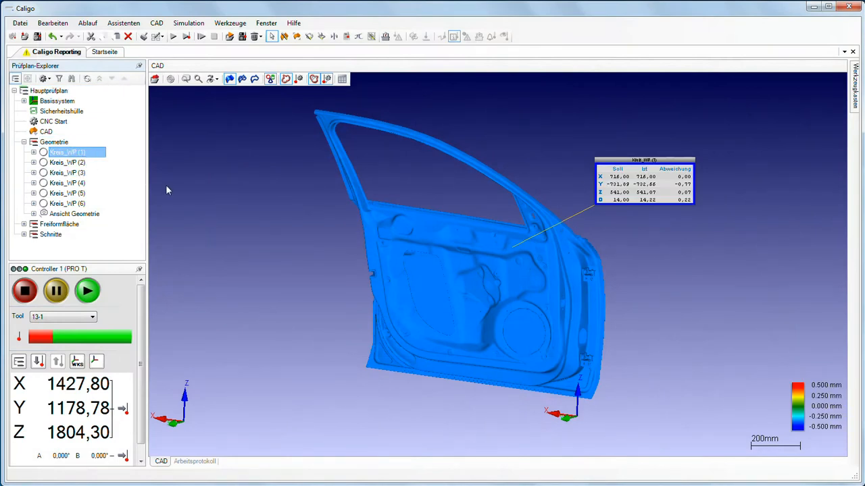
{"action": "mouse_move", "coordinate": [82, 177]}
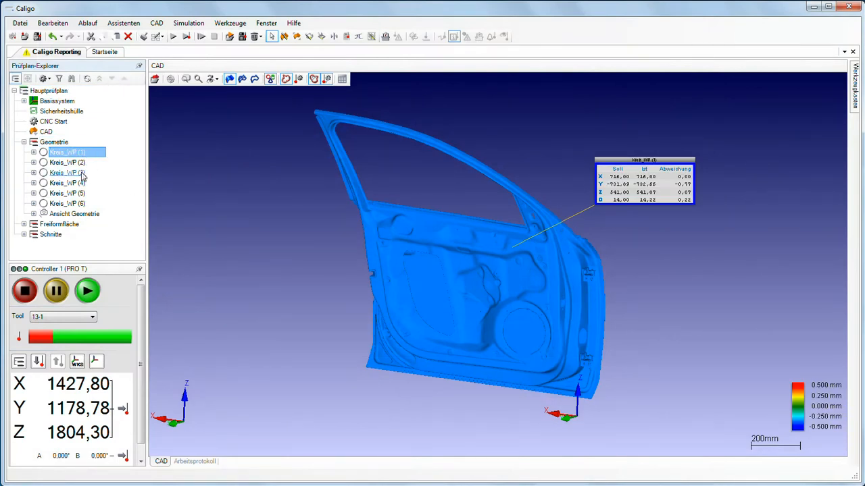
{"action": "left_click", "coordinate": [66, 173]}
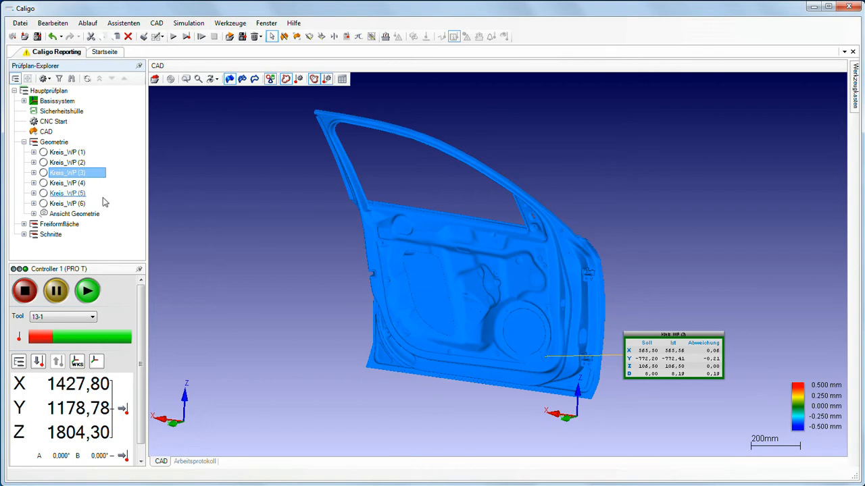
{"action": "left_click", "coordinate": [67, 193]}
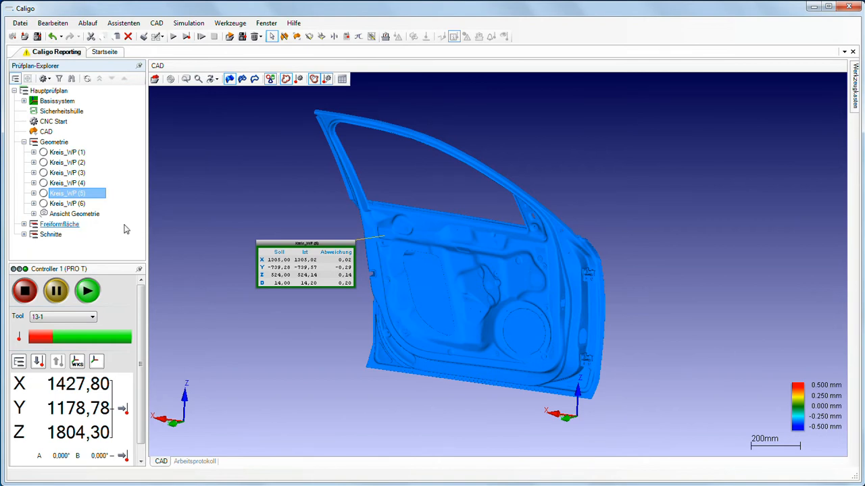
{"action": "left_click", "coordinate": [74, 214]}
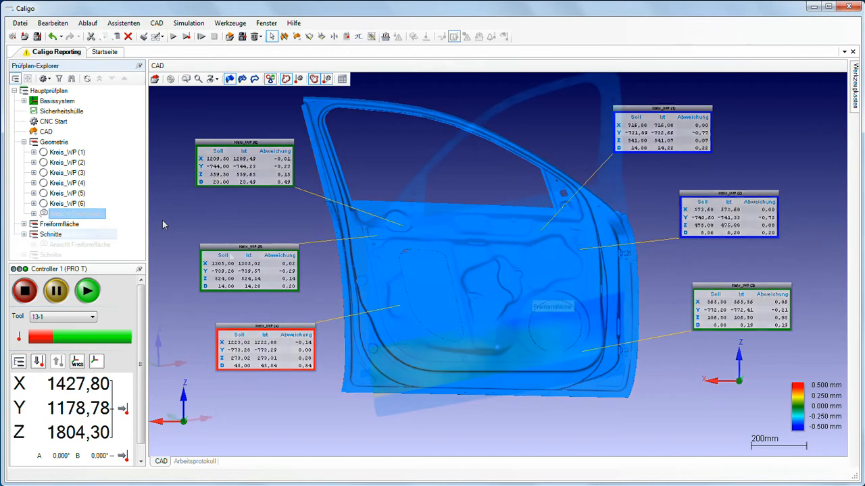
Step: Show the Ansicht Freiformfläche colour map, scroll the tree, then bring up the Reporting assistant
{"action": "left_click", "coordinate": [69, 234]}
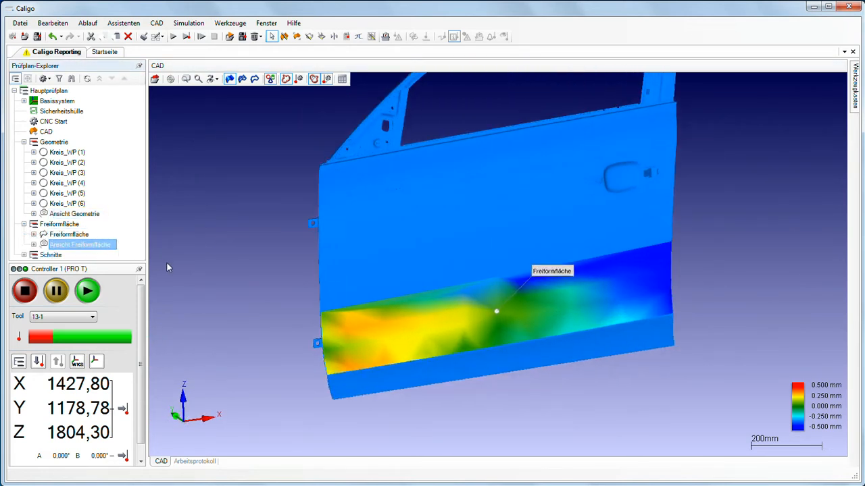
{"action": "scroll", "scroll_direction": "up", "scroll_amount": 3}
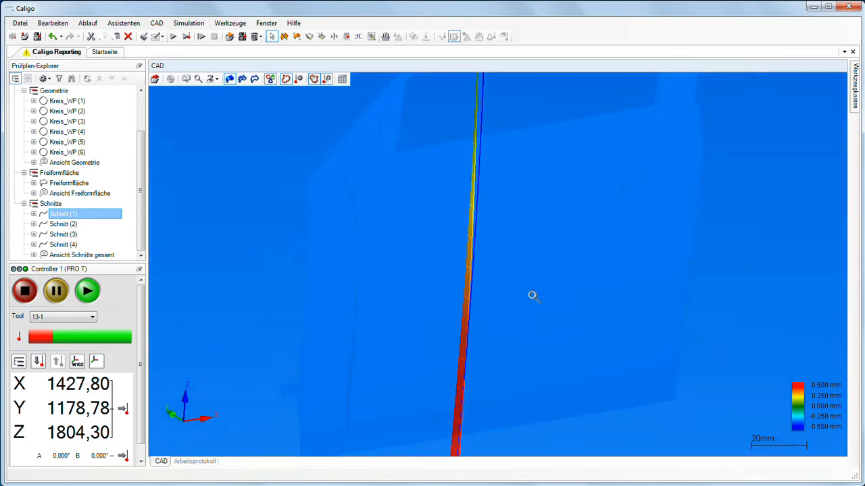
{"action": "left_click", "coordinate": [63, 223]}
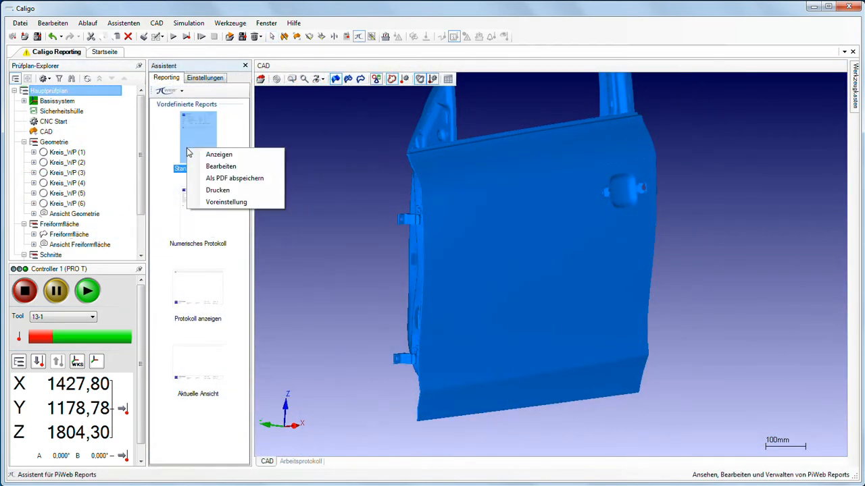
Step: Open the Standard report with Anzeigen, then zoom in and scroll page 1's circle results
{"action": "left_click", "coordinate": [218, 154]}
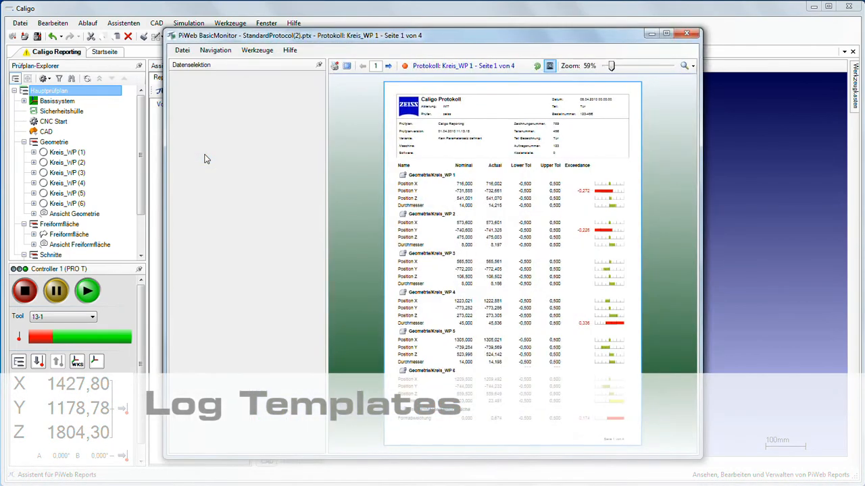
{"action": "left_click", "coordinate": [615, 65]}
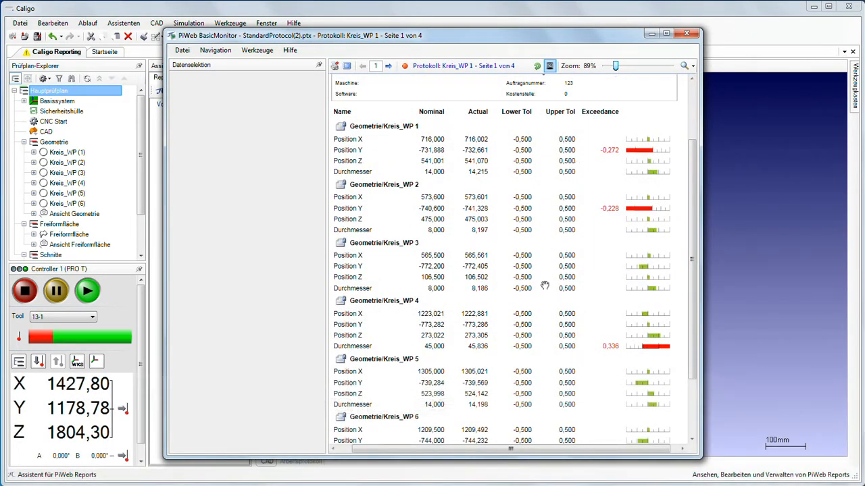
{"action": "scroll", "scroll_direction": "up", "scroll_amount": 3}
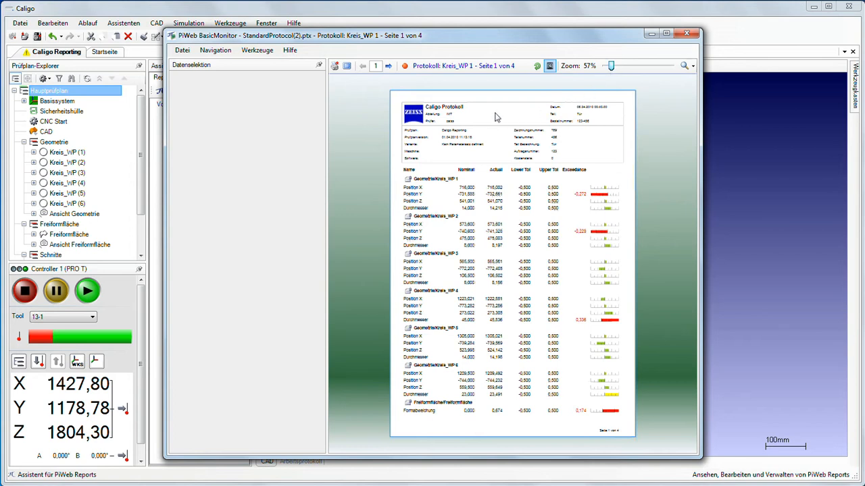
Step: Rotate the pages to landscape and advance through geometry and freeform pages to page 4
{"action": "left_click", "coordinate": [388, 66]}
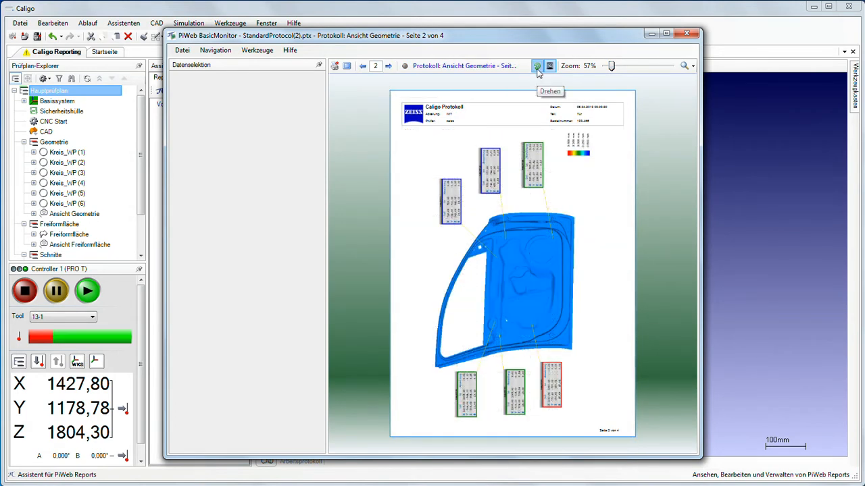
{"action": "left_click", "coordinate": [536, 65]}
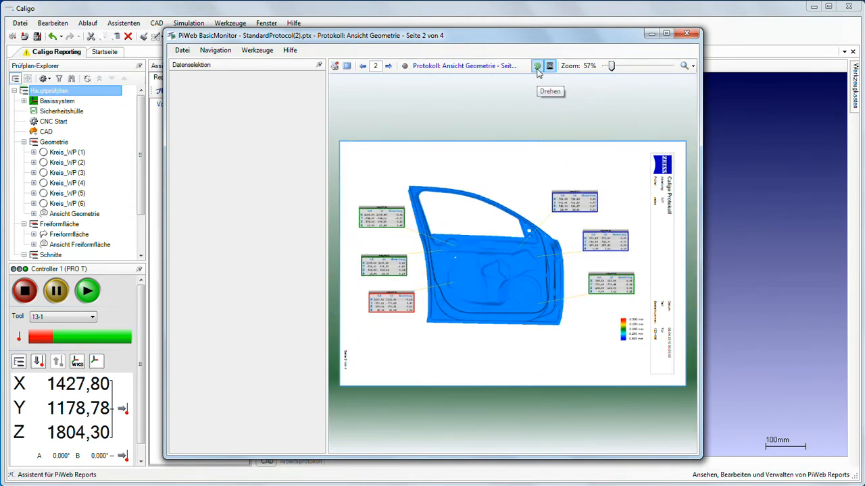
{"action": "left_click", "coordinate": [387, 66]}
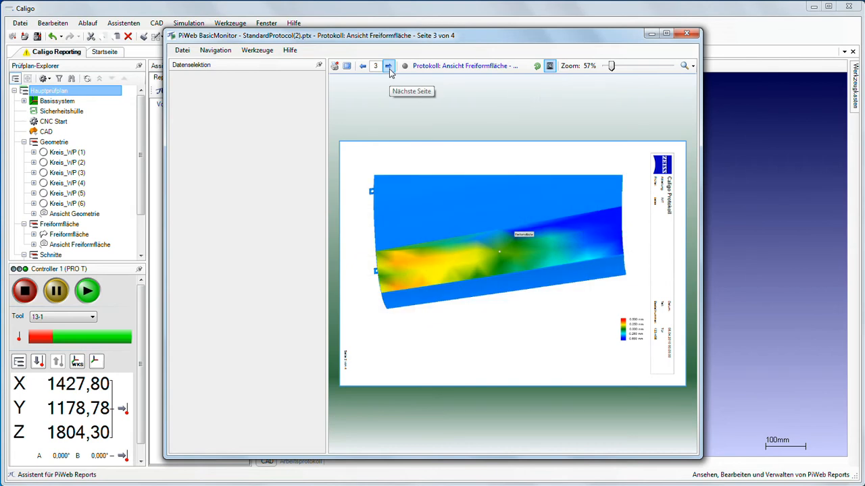
{"action": "left_click", "coordinate": [388, 65]}
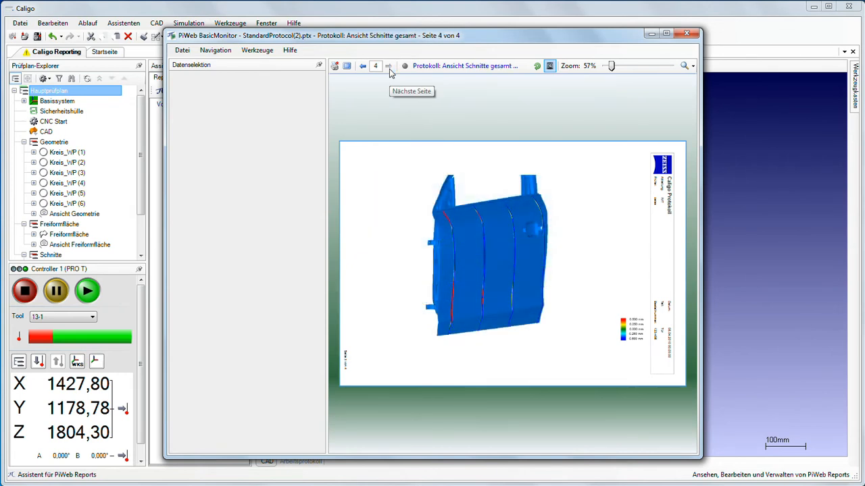
{"action": "mouse_move", "coordinate": [490, 91]}
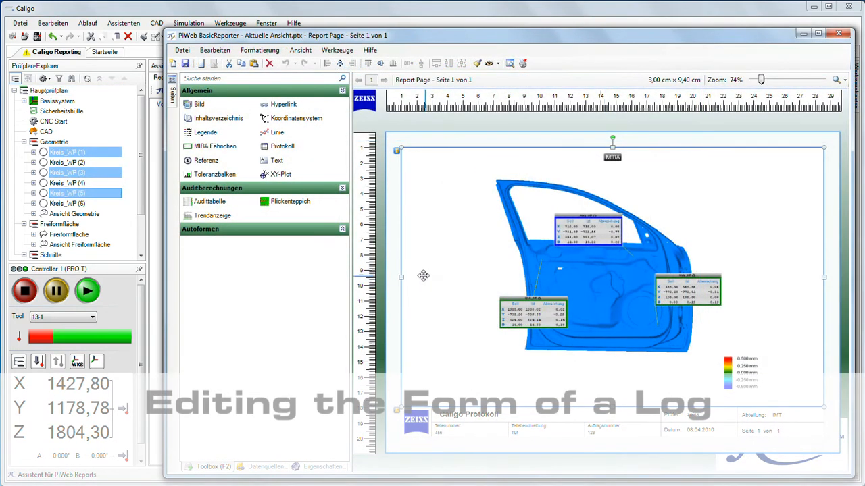
Step: Narrow the door view and begin typing the caption 'Schnittebe…' under the section view
{"action": "left_click_drag", "start_coordinate": [401, 277], "coordinate": [462, 277]}
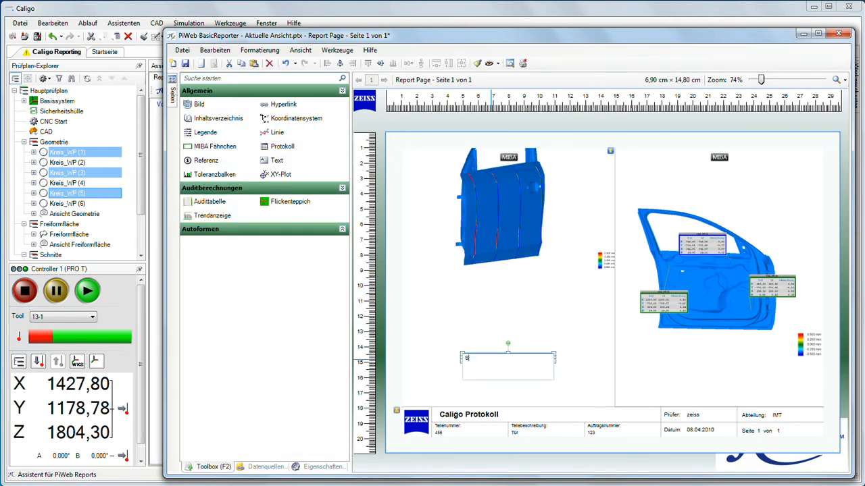
{"action": "type", "text": "Schnittebe"}
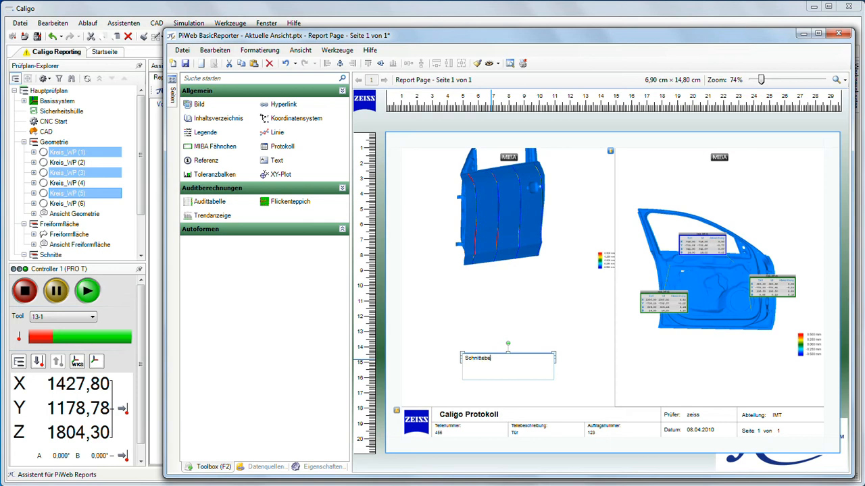